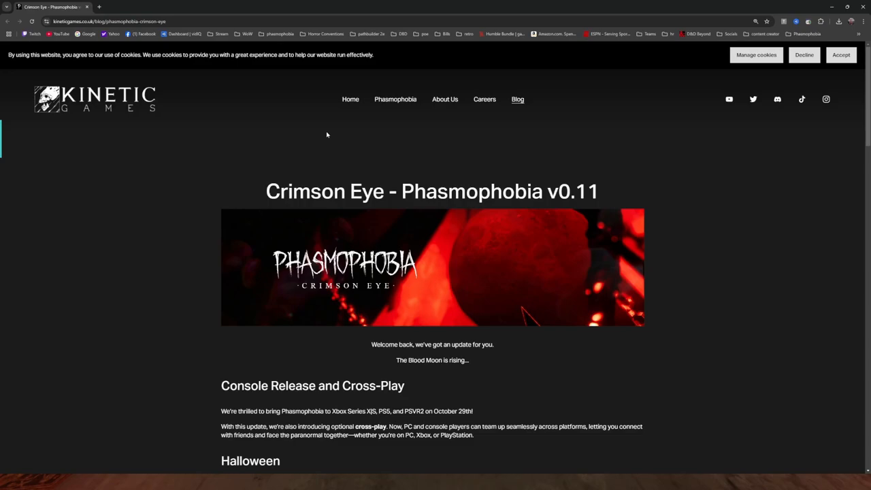
mouse_move(349, 193)
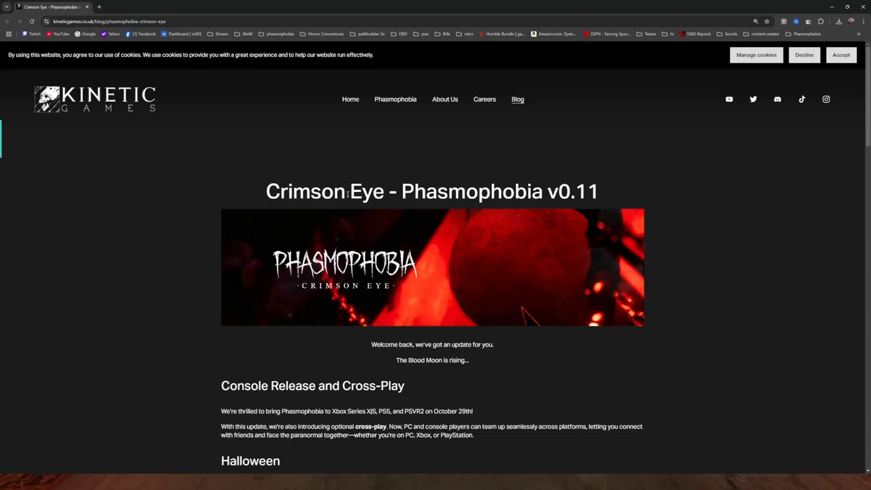
scroll(down, 3)
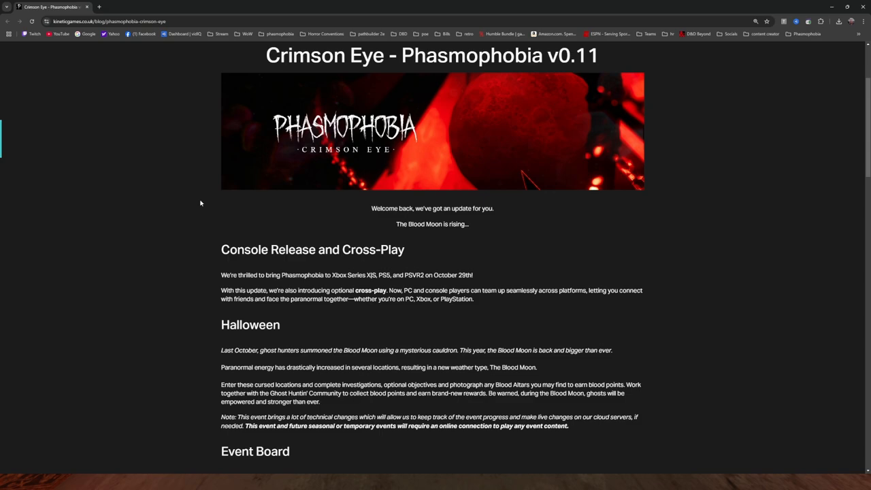
scroll(down, 3)
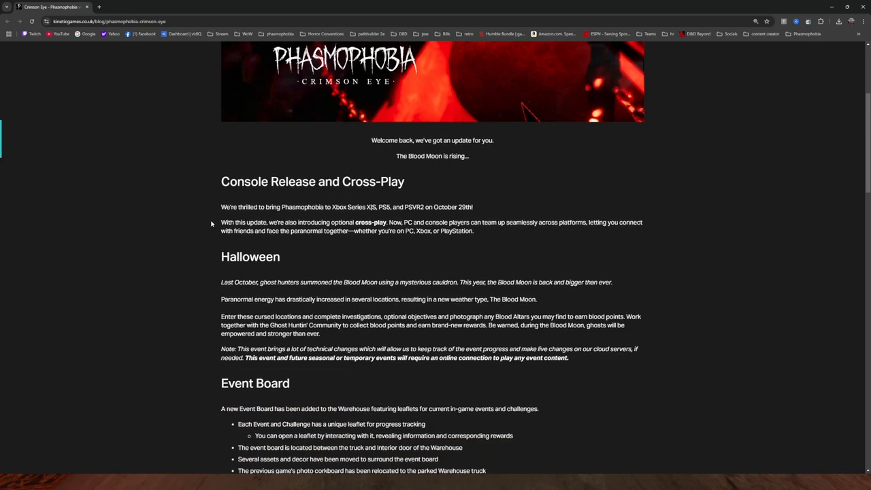
mouse_move(314, 219)
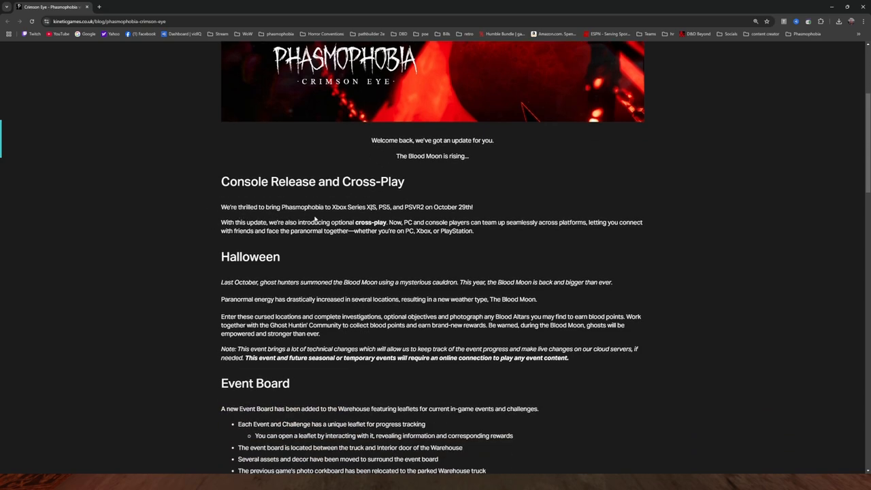
mouse_move(400, 217)
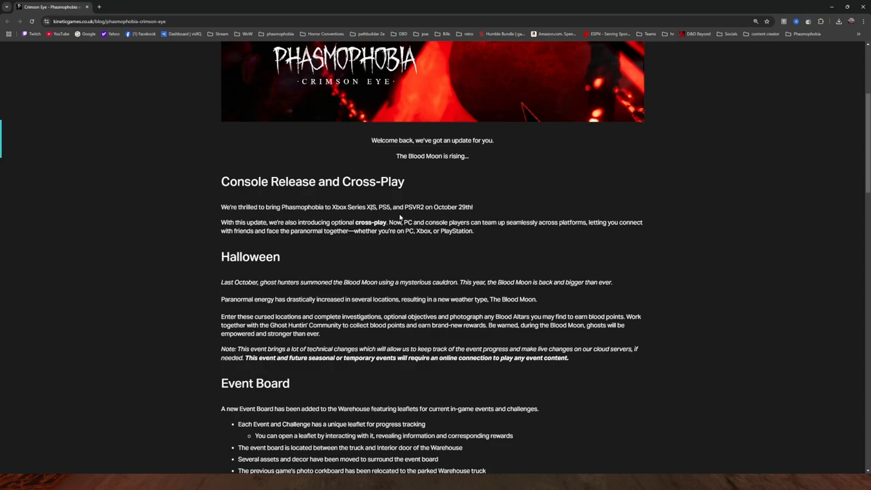
mouse_move(400, 218)
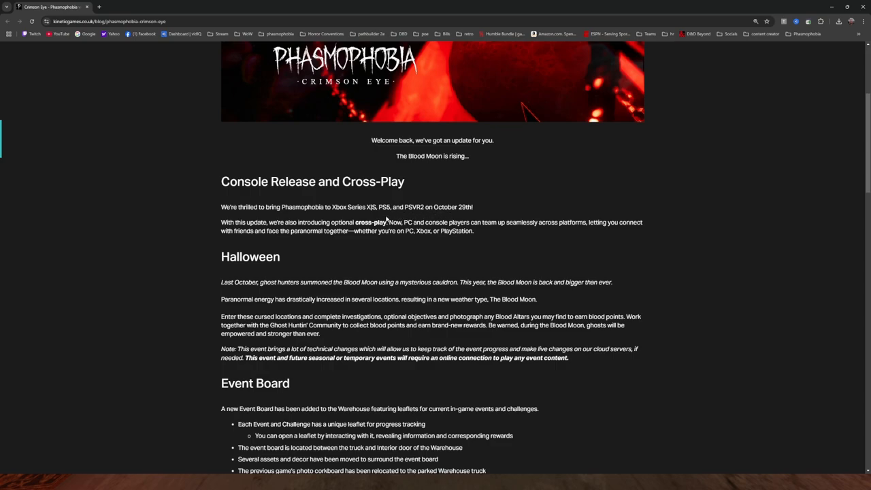
mouse_move(386, 219)
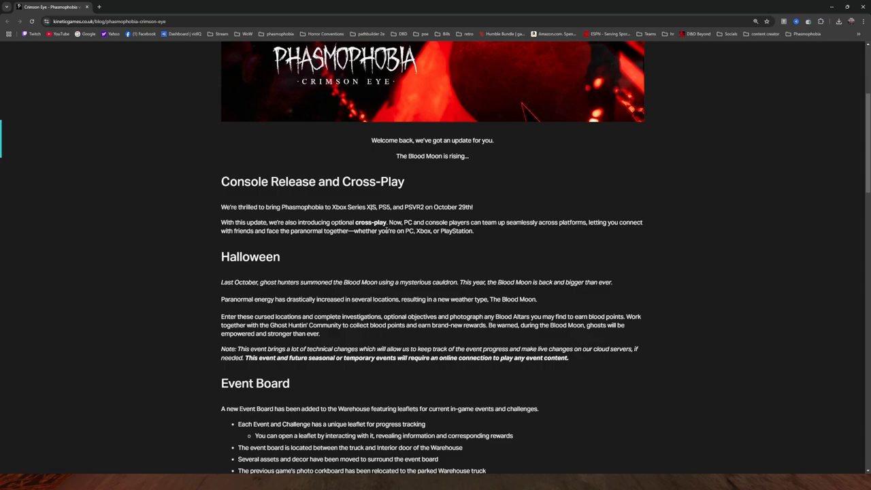
mouse_move(550, 231)
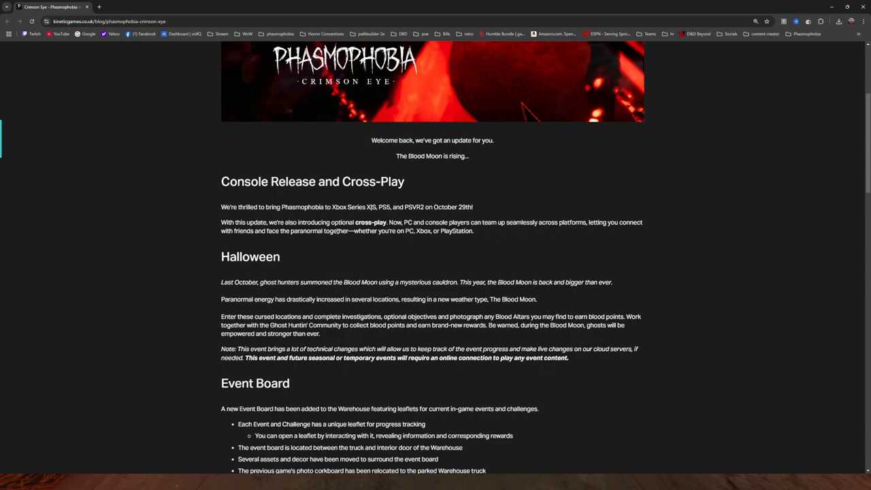
mouse_move(348, 239)
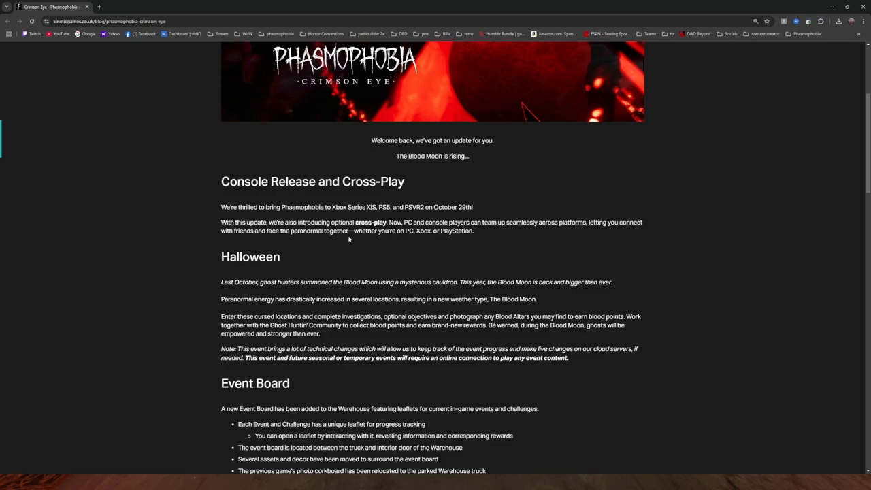
mouse_move(380, 242)
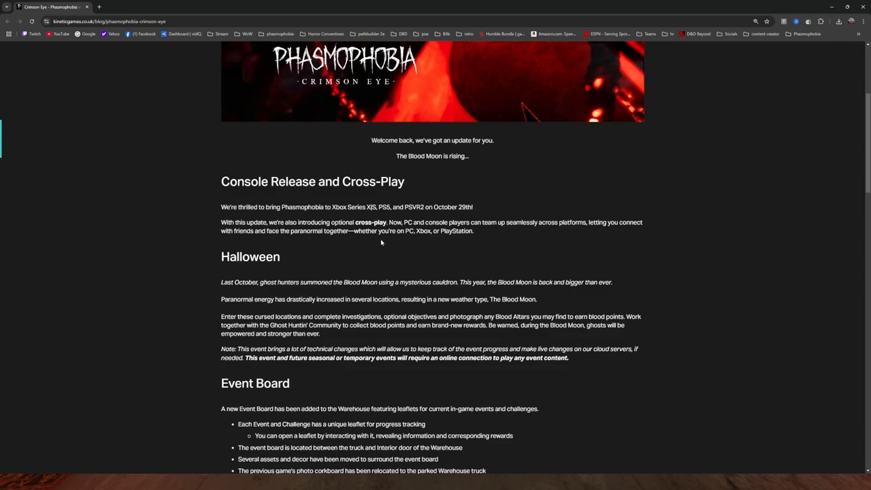
scroll(down, 3)
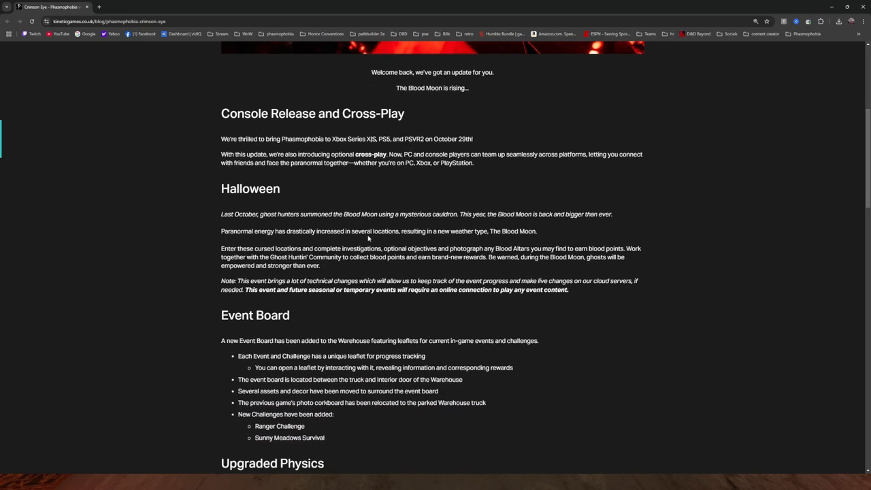
mouse_move(212, 225)
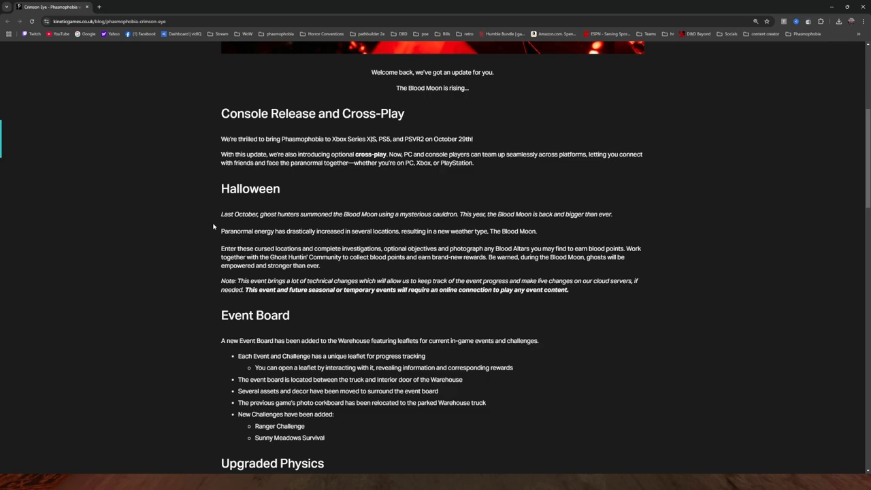
mouse_move(215, 228)
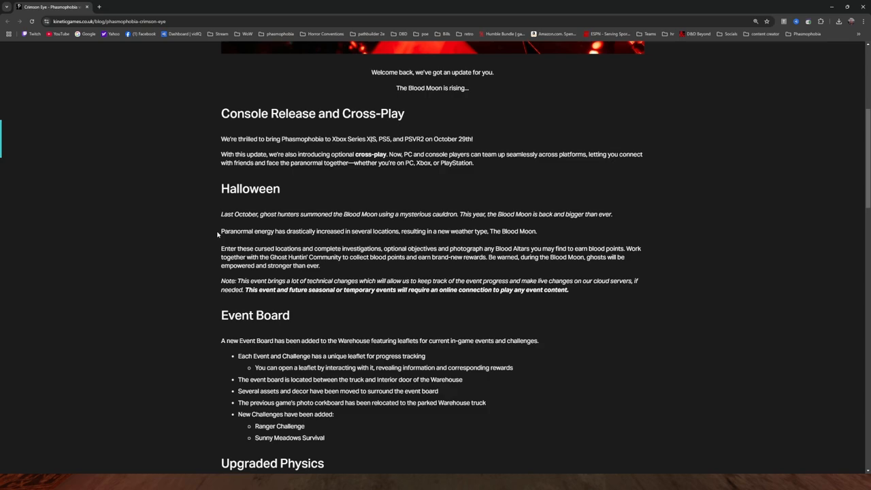
mouse_move(246, 245)
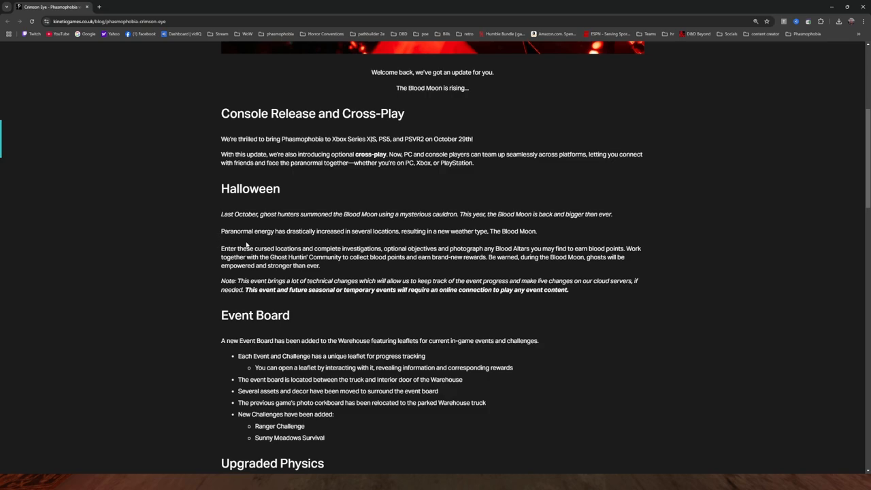
mouse_move(206, 255)
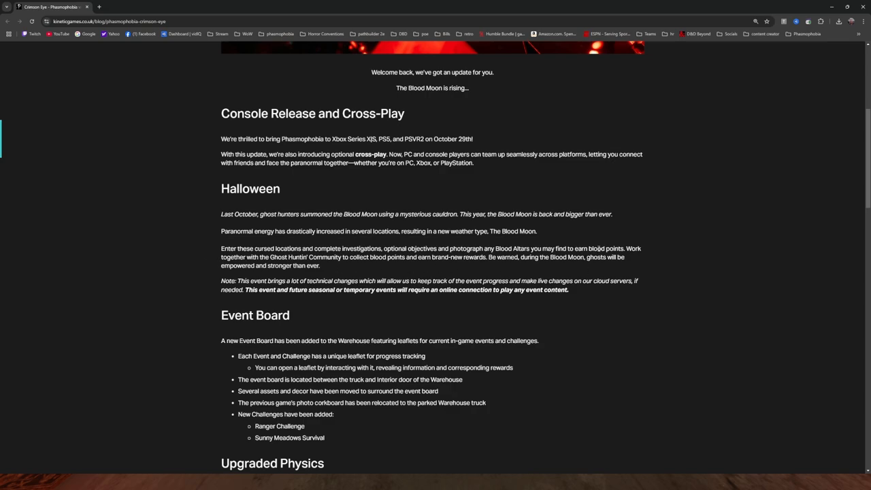
mouse_move(346, 266)
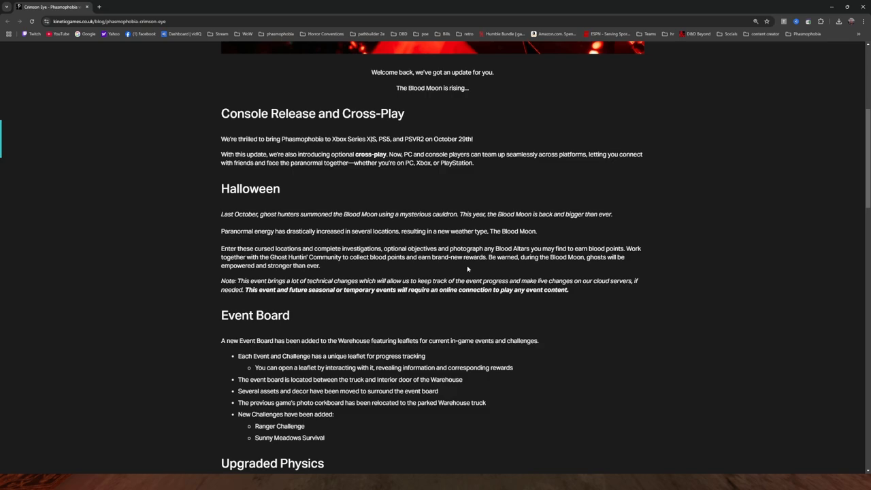
mouse_move(580, 267)
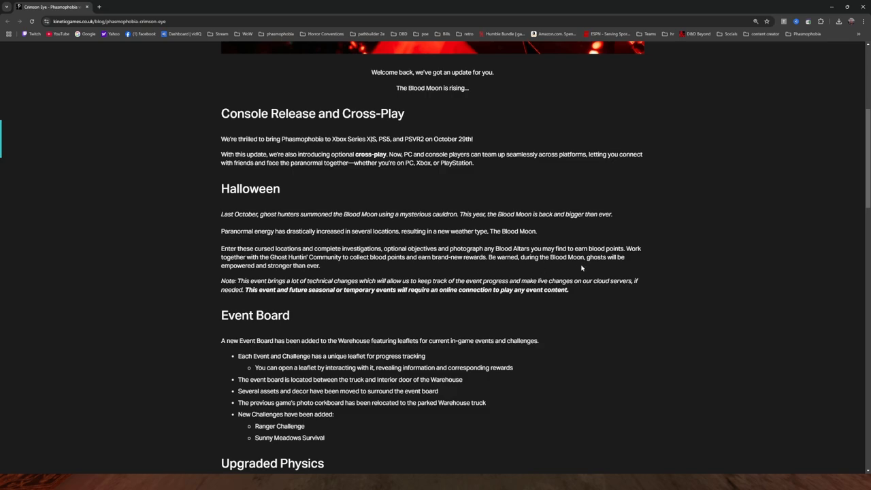
mouse_move(266, 272)
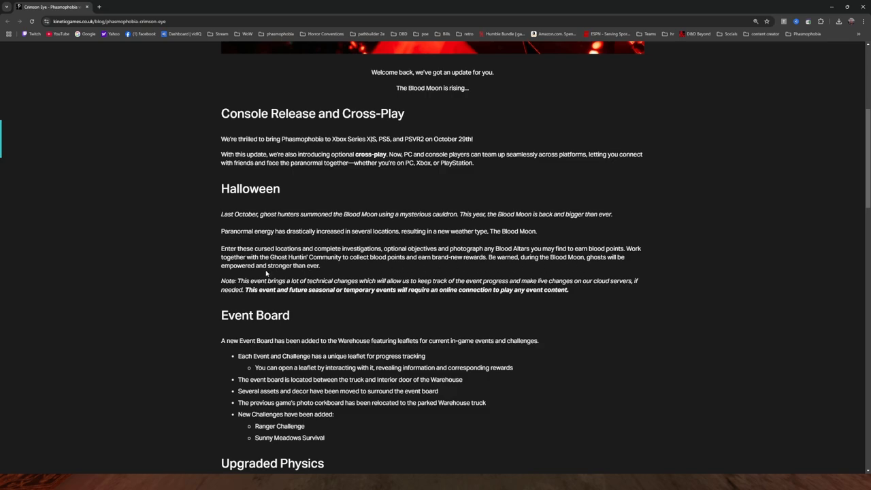
mouse_move(596, 261)
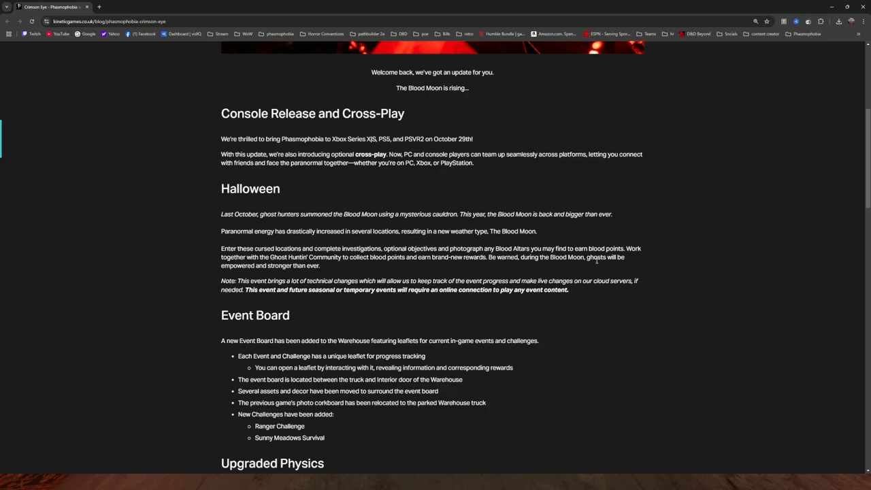
mouse_move(211, 293)
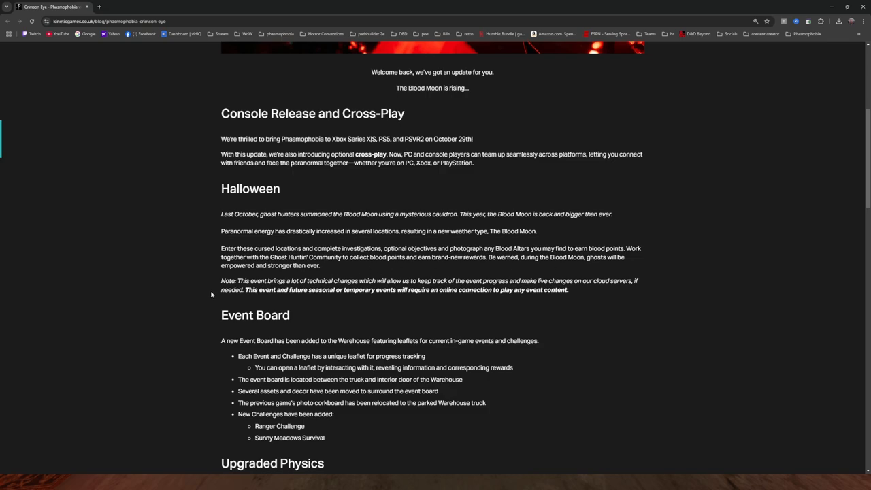
mouse_move(257, 299)
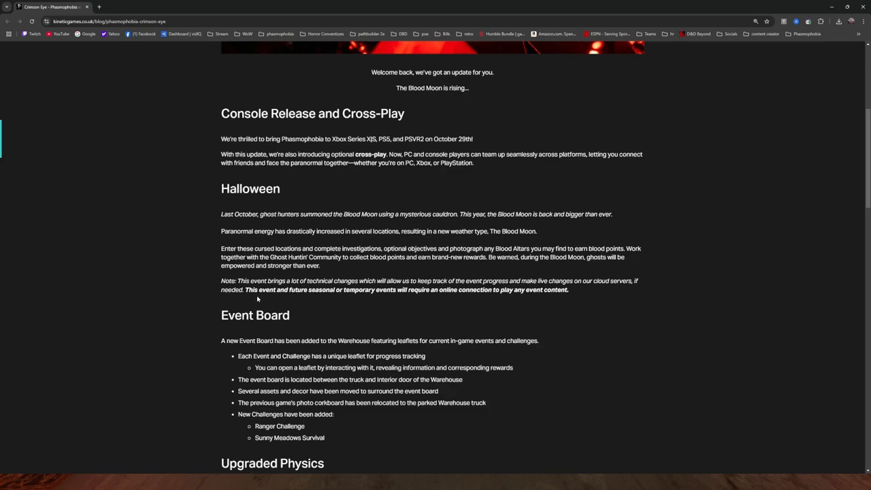
mouse_move(333, 298)
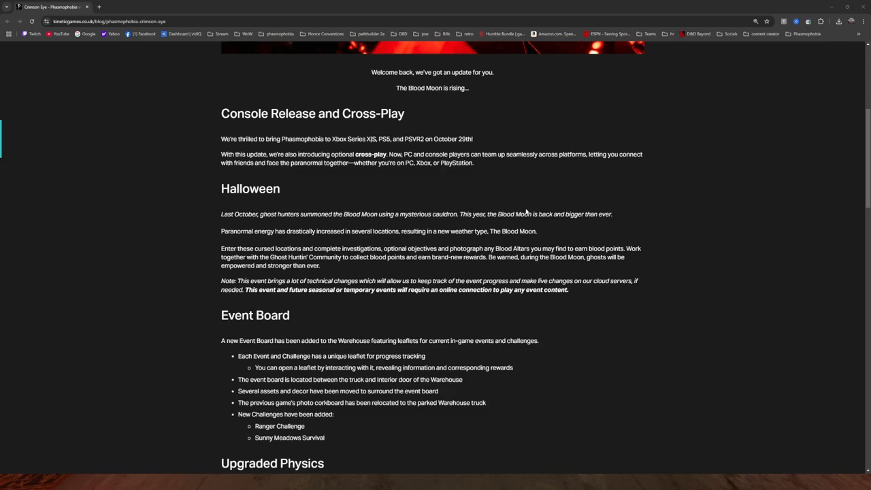
scroll(down, 3)
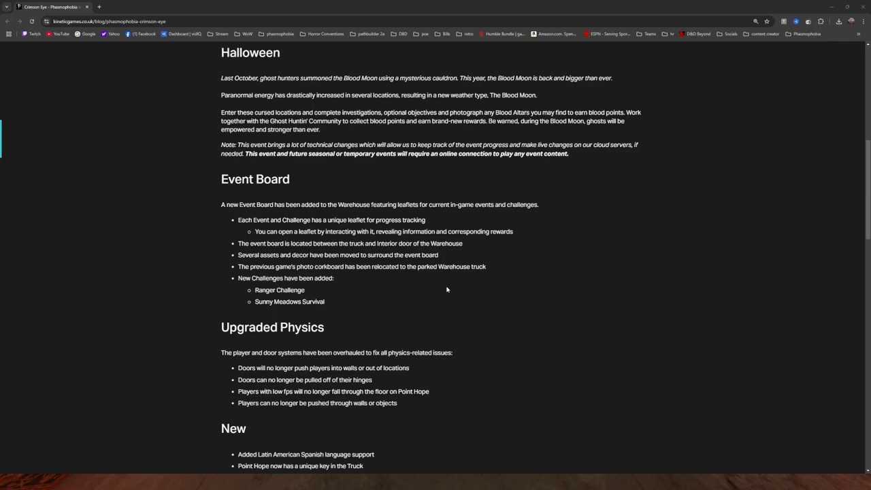
scroll(down, 3)
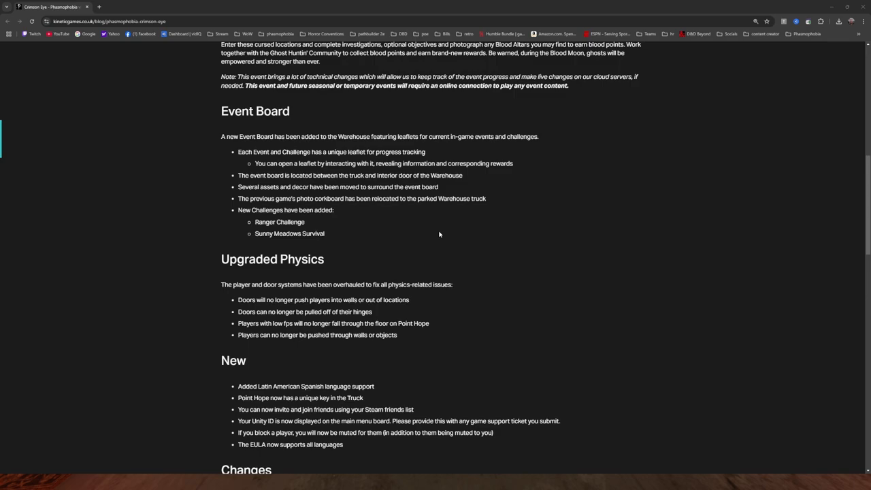
mouse_move(429, 228)
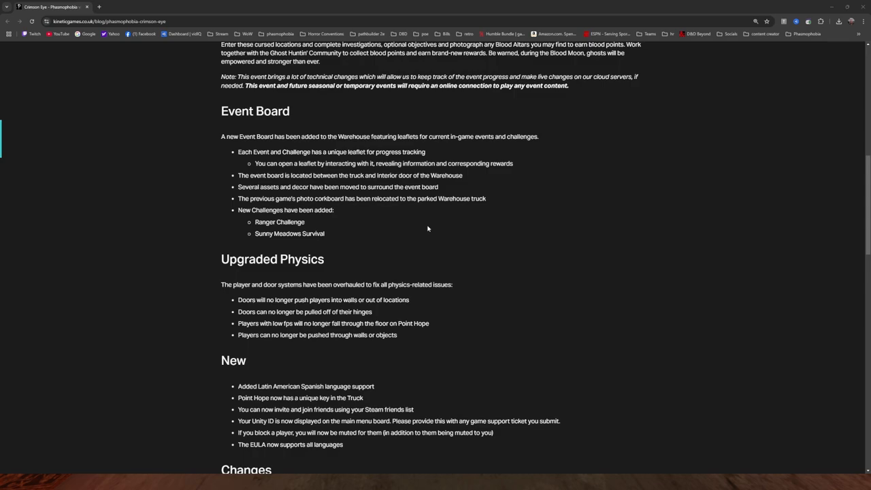
mouse_move(416, 228)
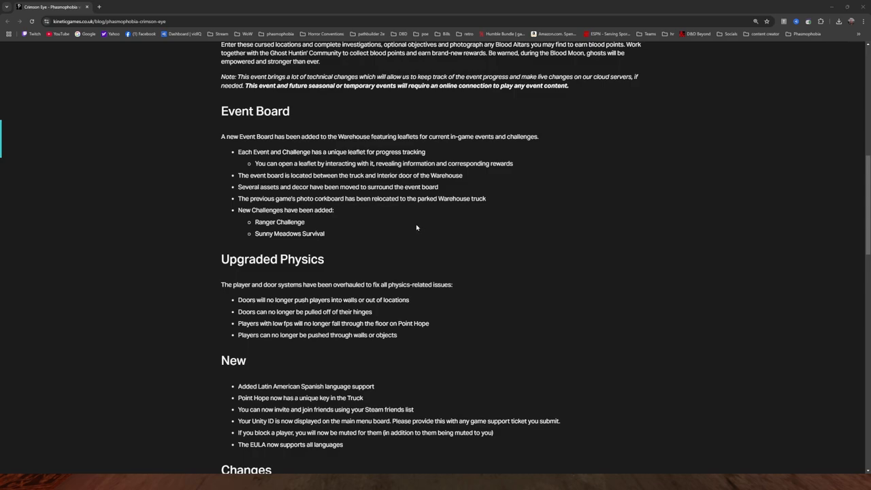
mouse_move(351, 212)
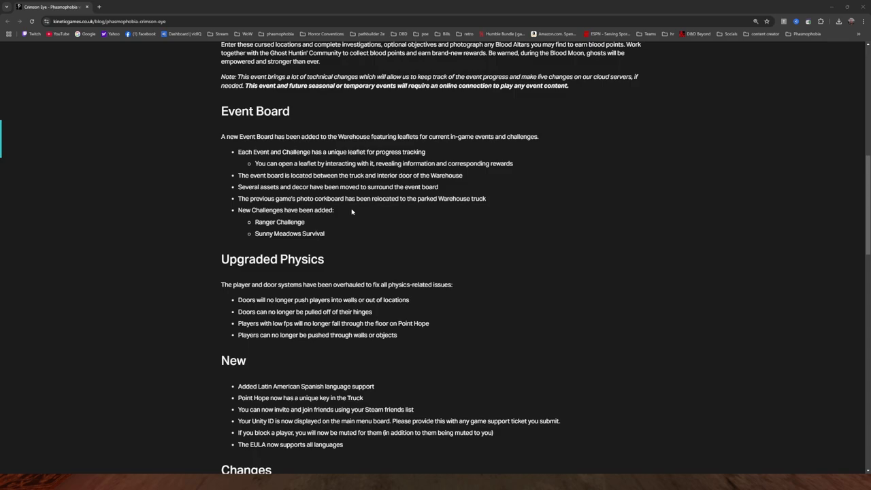
mouse_move(344, 215)
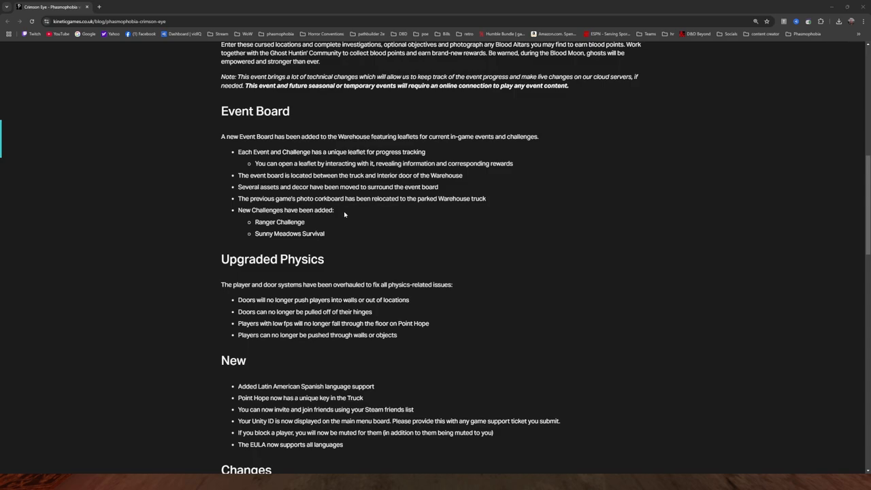
mouse_move(365, 210)
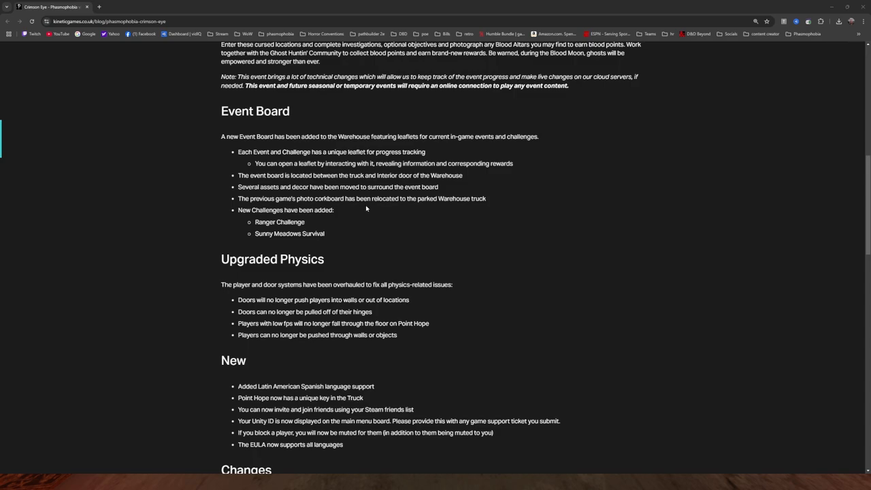
mouse_move(473, 199)
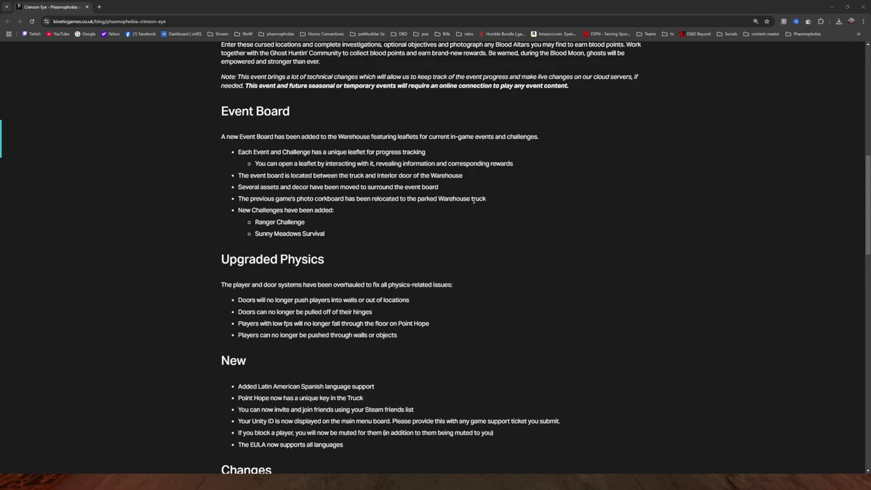
mouse_move(347, 206)
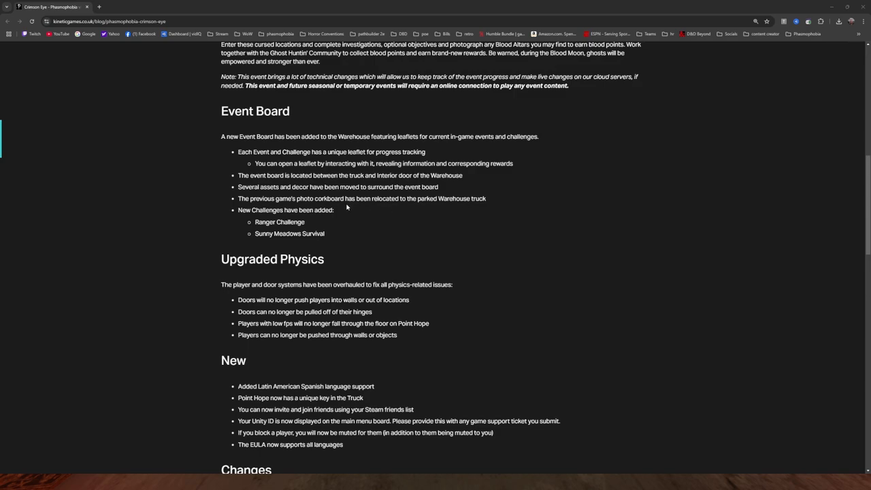
mouse_move(337, 217)
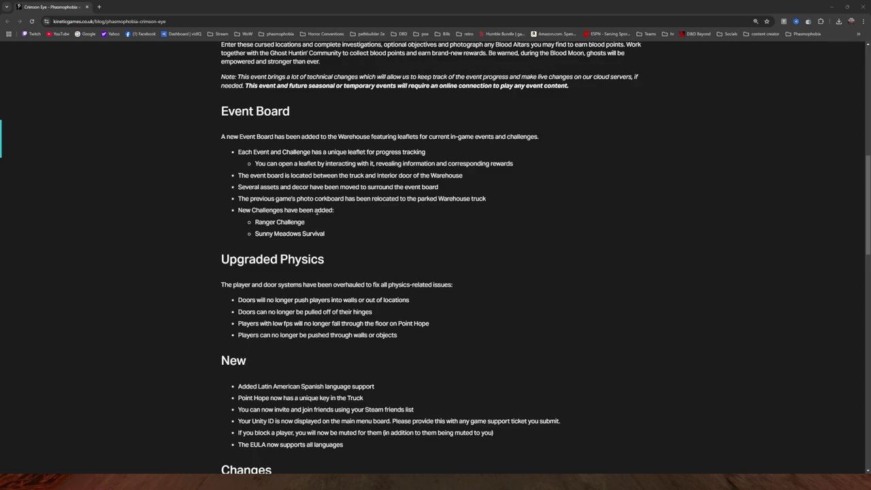
scroll(down, 3)
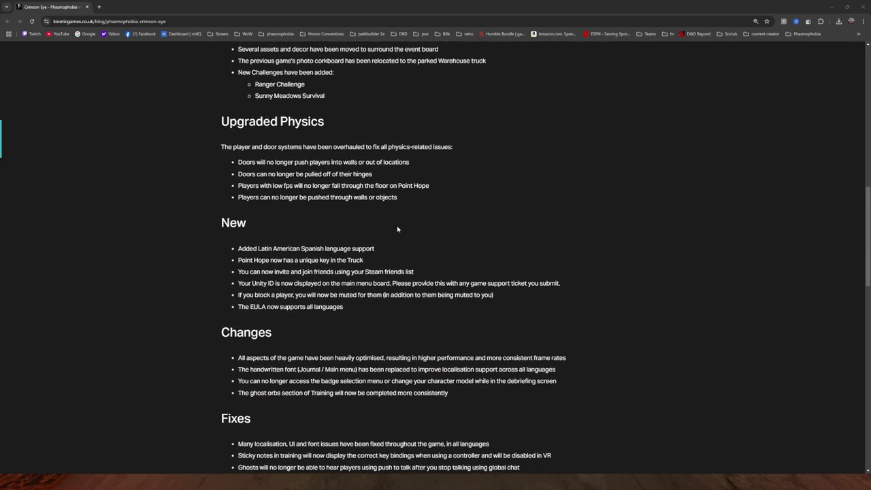
scroll(down, 3)
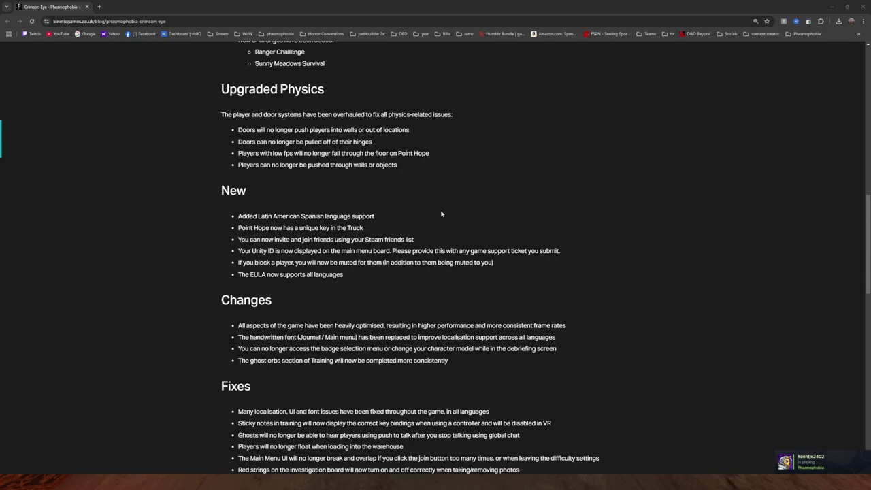
mouse_move(438, 214)
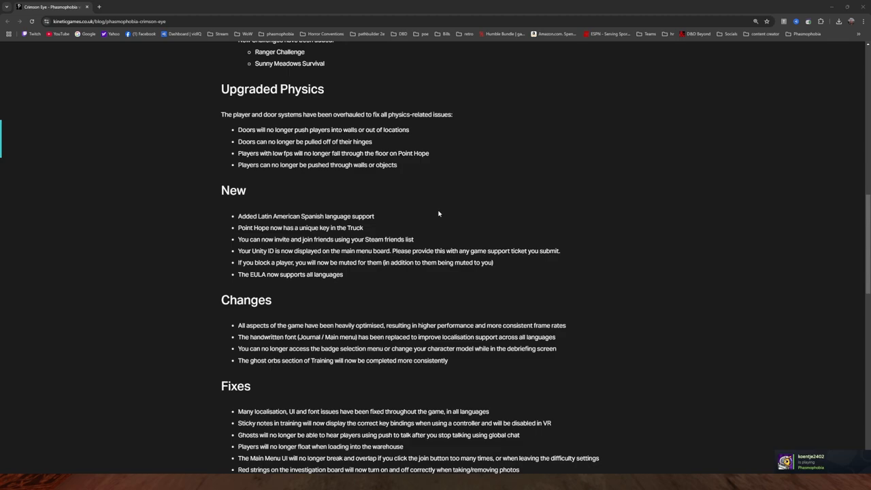
mouse_move(365, 163)
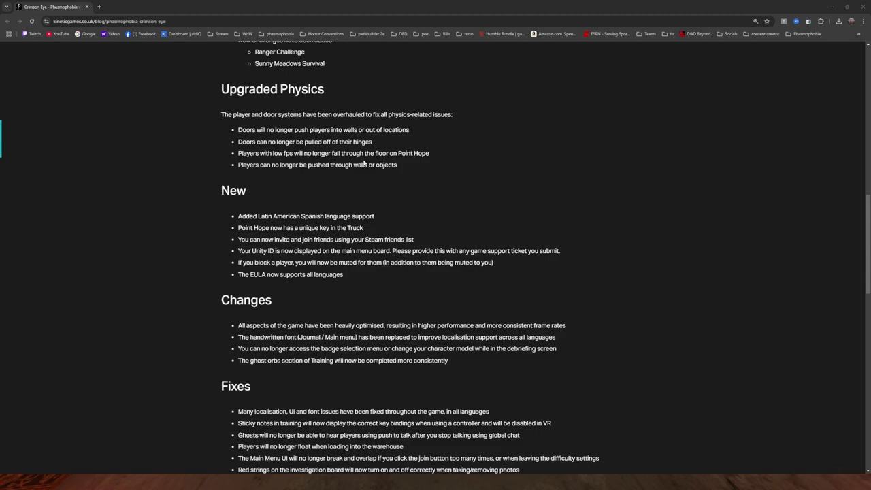
mouse_move(289, 175)
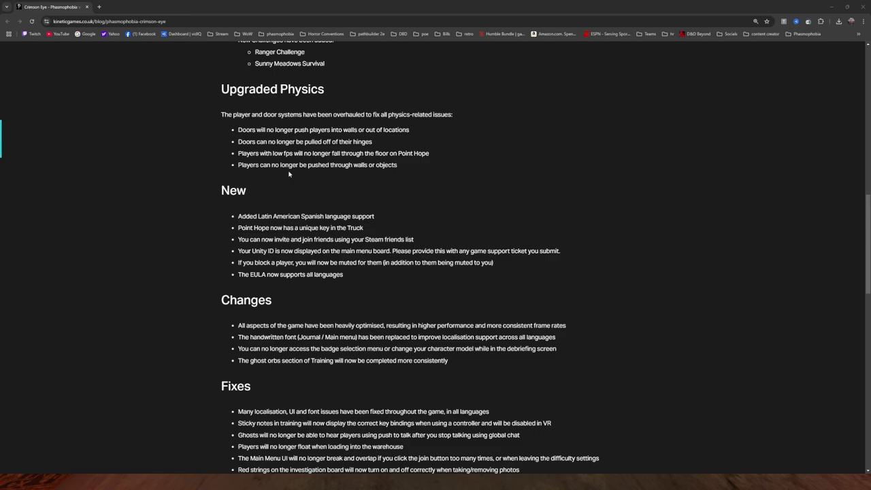
mouse_move(367, 174)
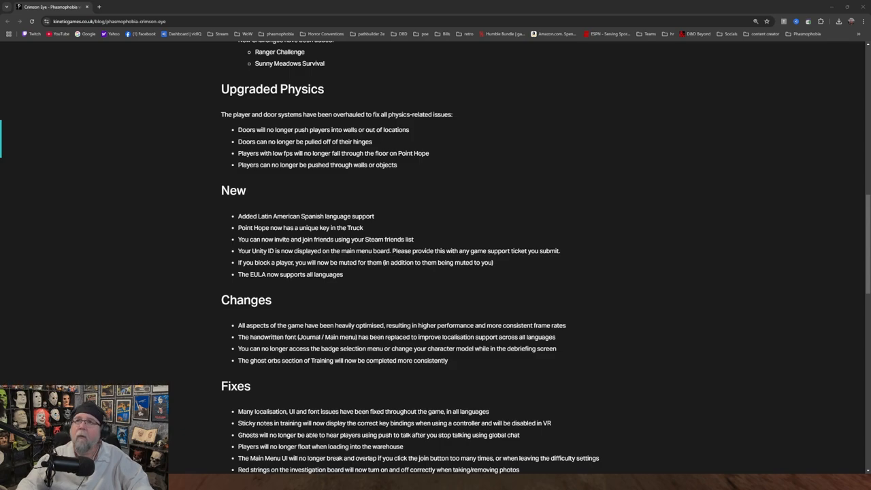
mouse_move(487, 174)
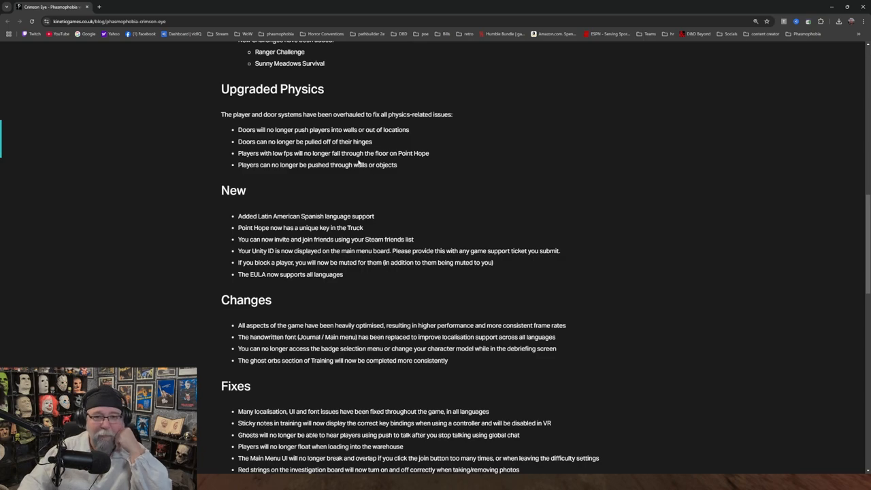
mouse_move(356, 164)
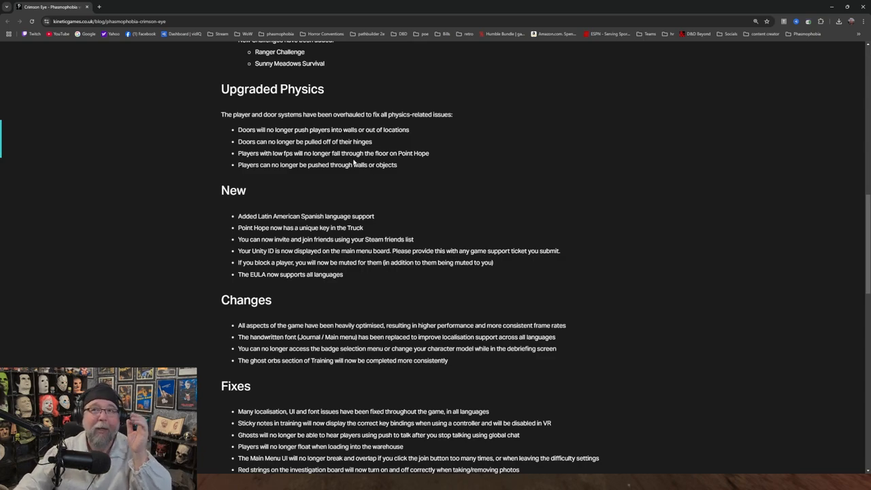
mouse_move(332, 171)
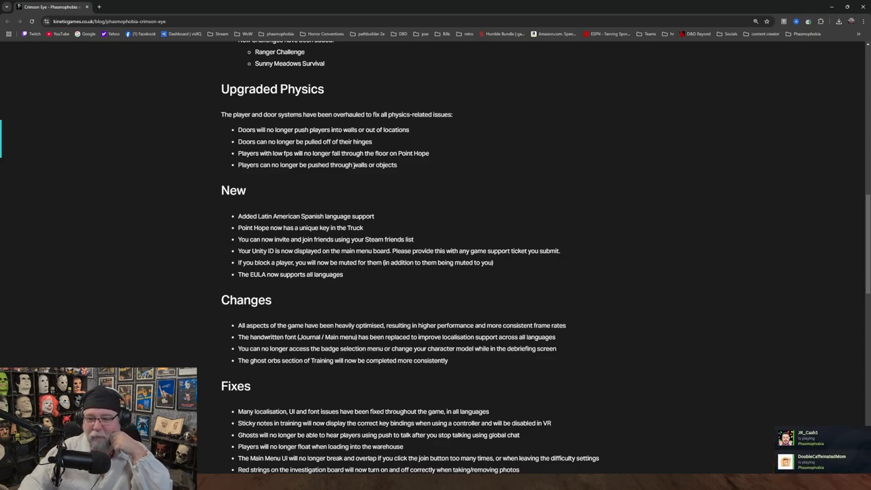
mouse_move(396, 215)
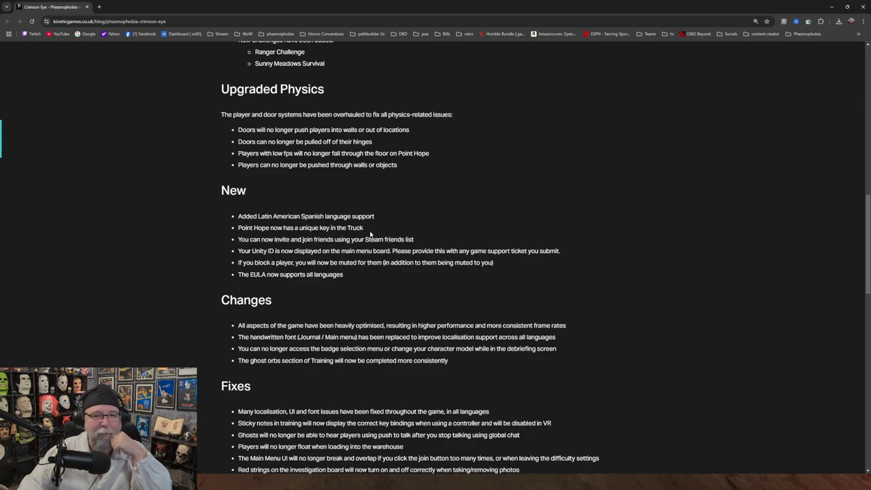
scroll(down, 3)
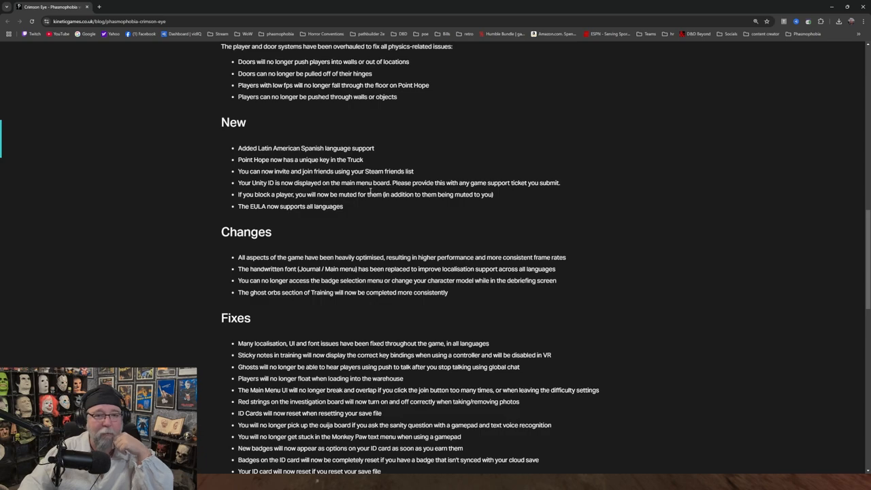
mouse_move(370, 204)
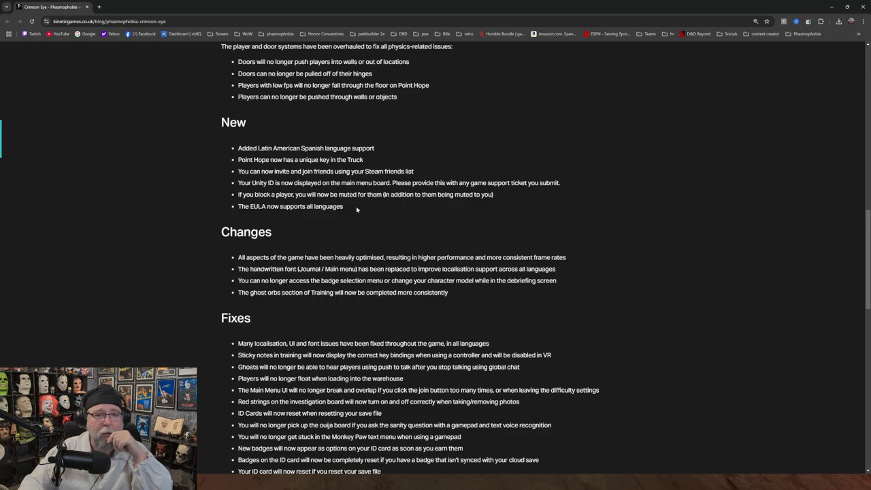
scroll(down, 3)
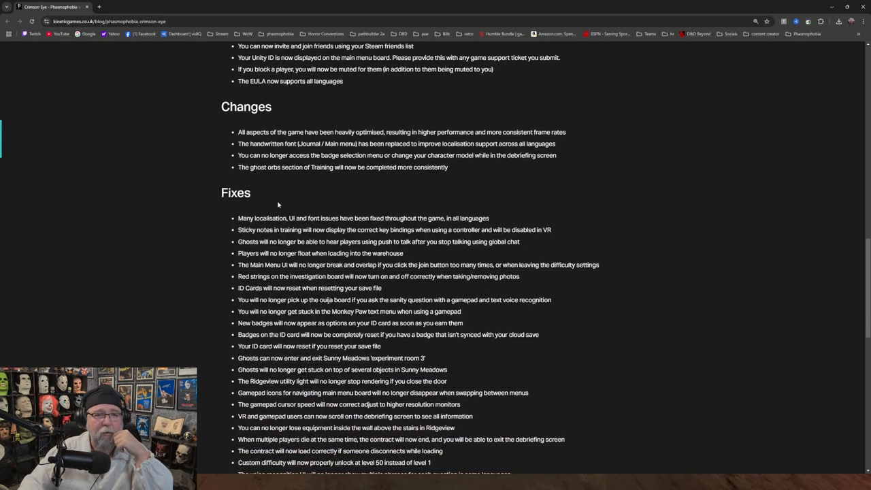
scroll(down, 3)
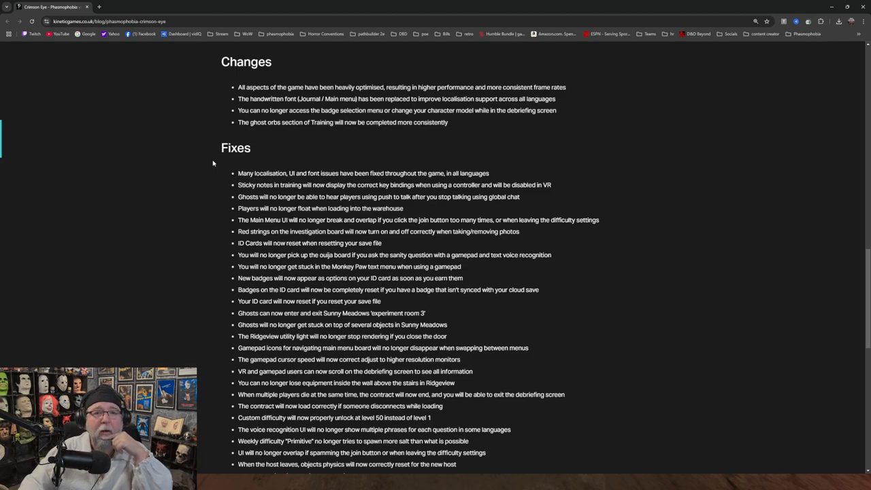
mouse_move(274, 144)
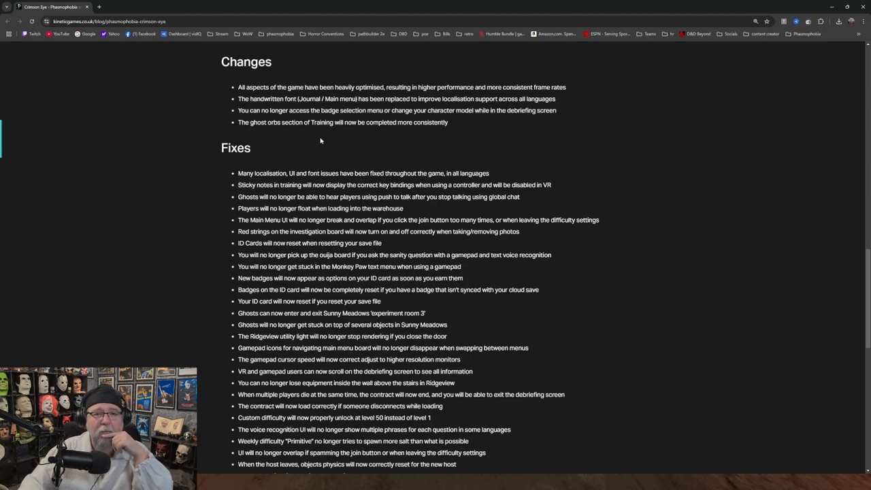
mouse_move(457, 130)
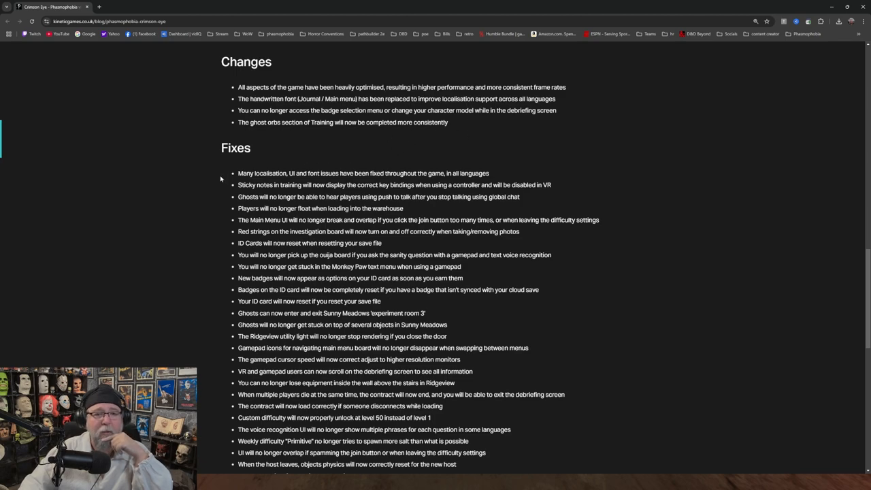
scroll(down, 3)
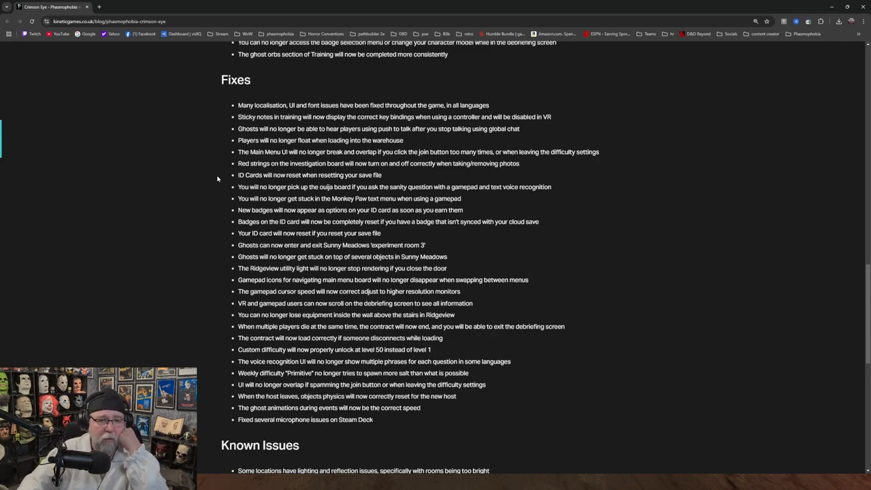
mouse_move(223, 203)
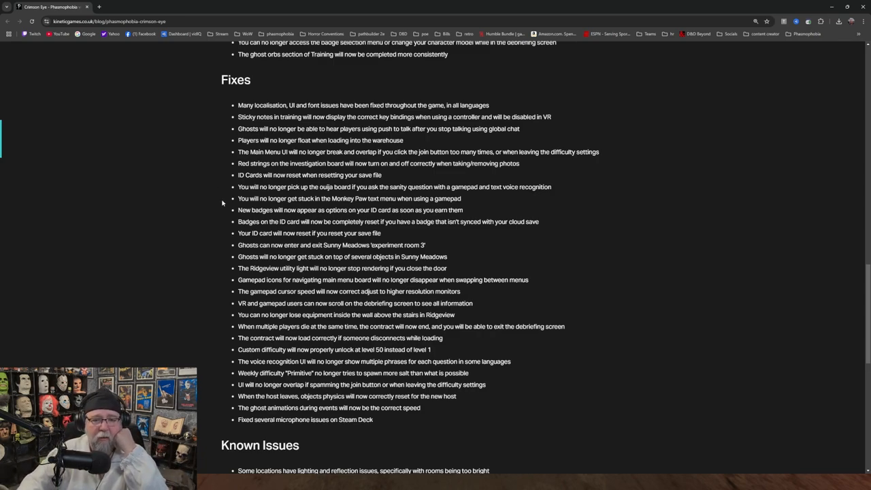
scroll(down, 3)
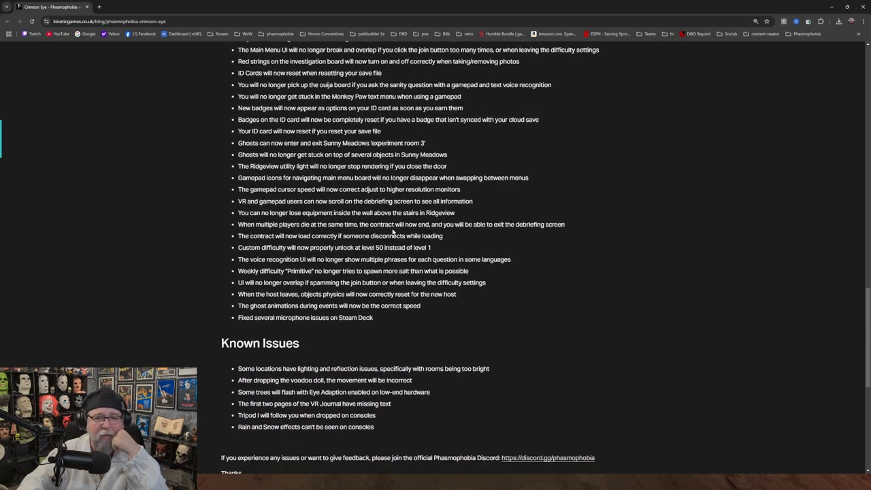
mouse_move(478, 236)
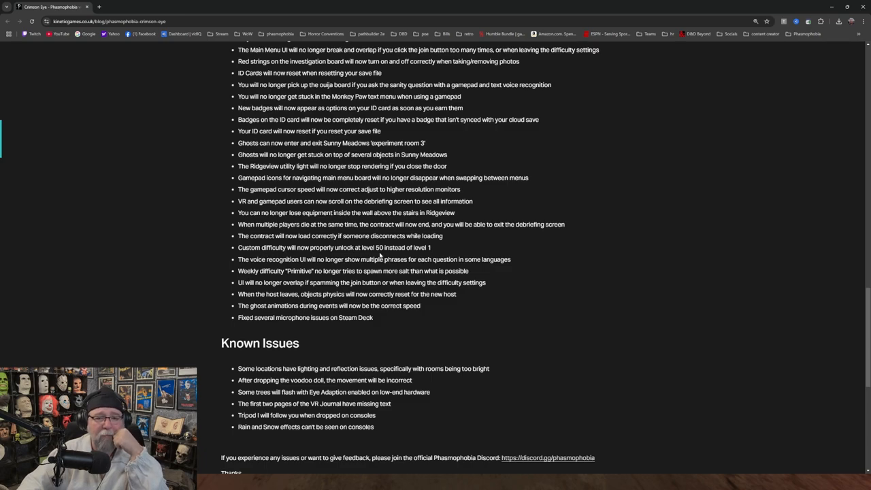
mouse_move(259, 267)
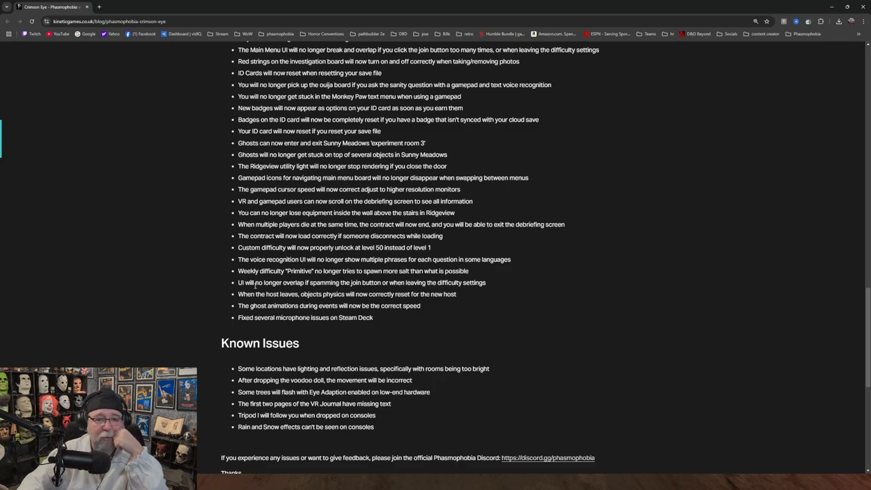
mouse_move(246, 289)
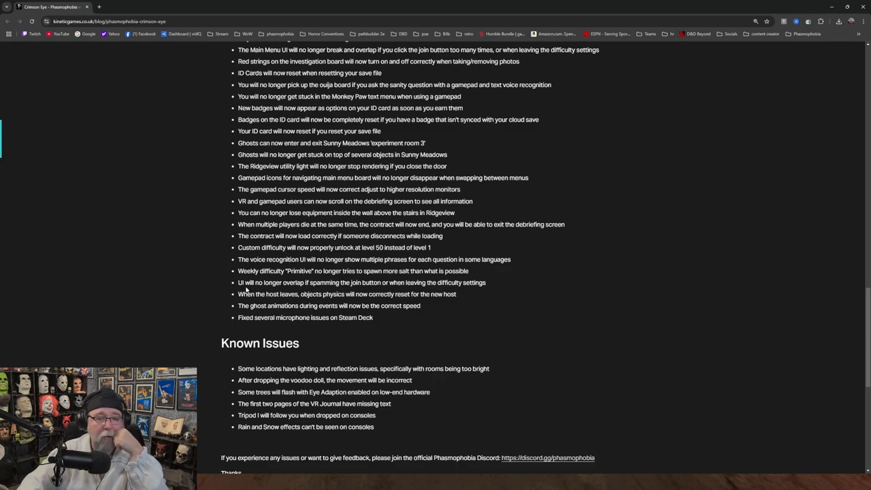
mouse_move(365, 286)
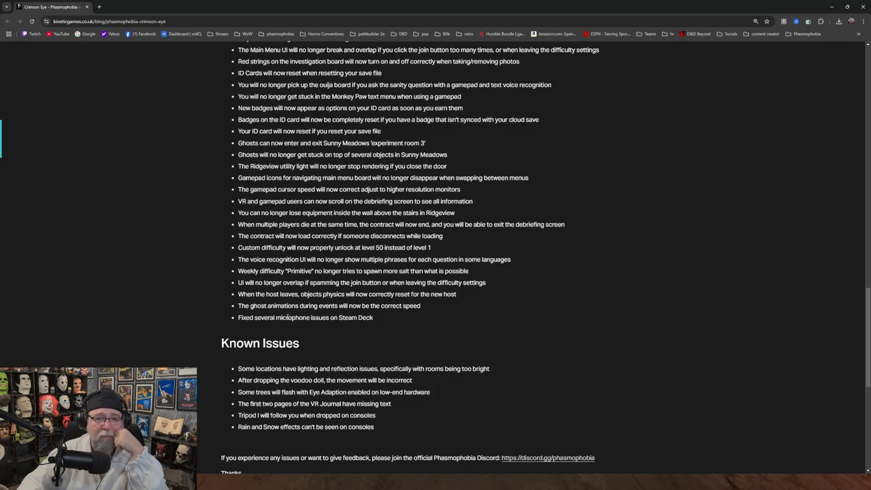
scroll(down, 3)
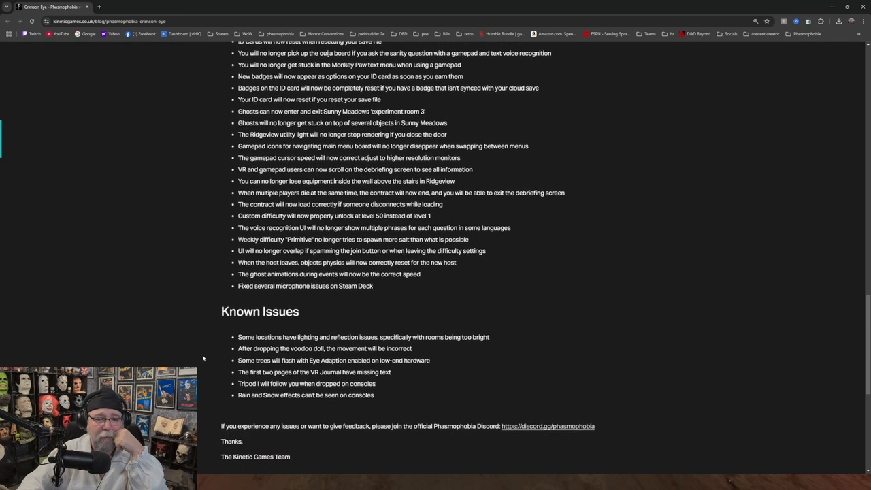
scroll(down, 3)
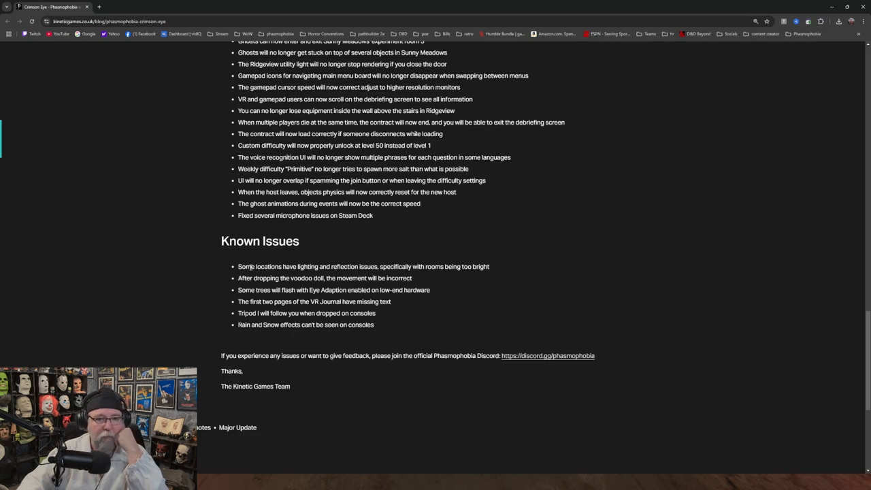
mouse_move(233, 277)
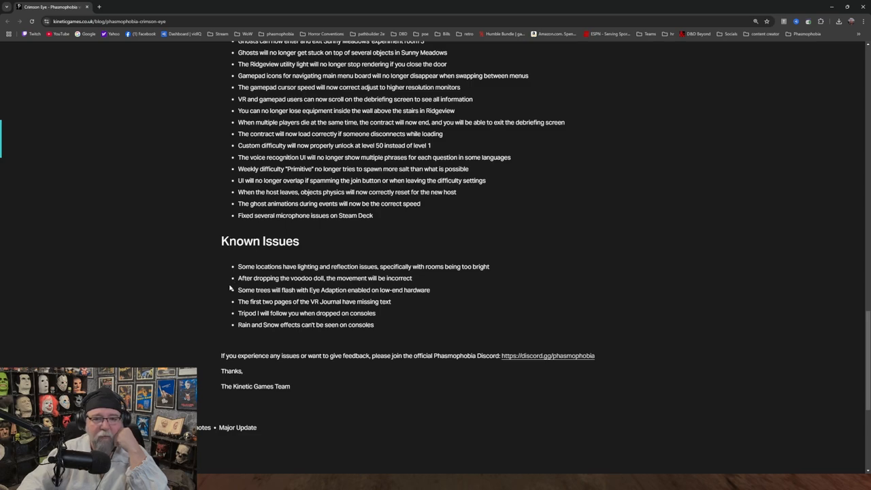
mouse_move(251, 285)
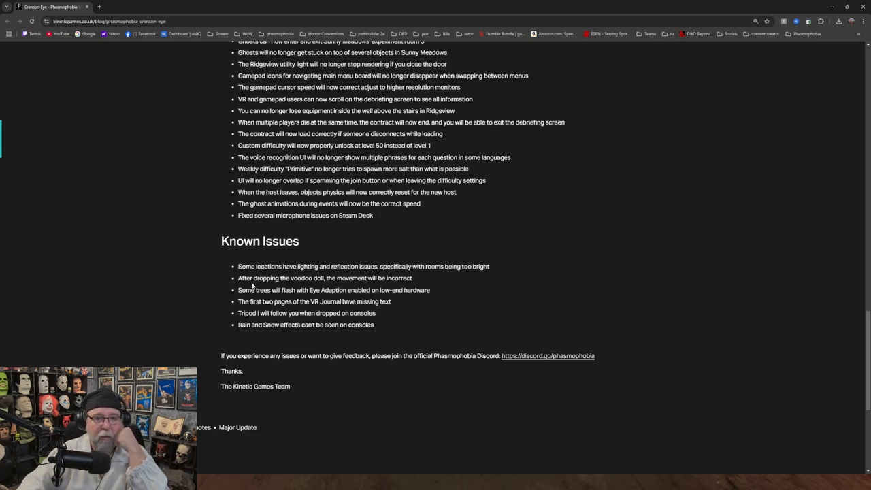